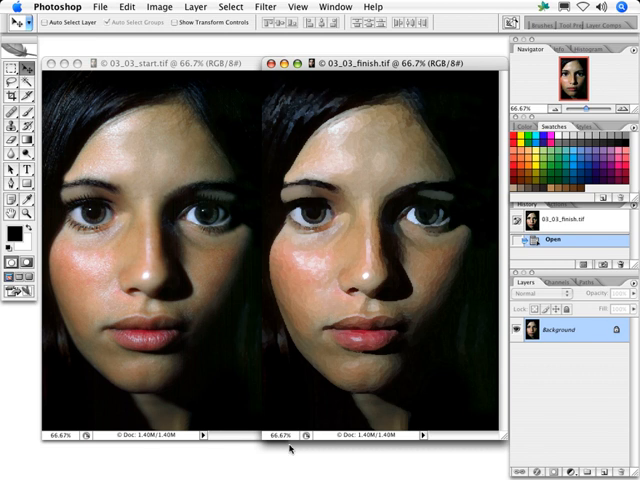
- Open the Dry Brush filter from Filter > Artistic for the portrait
{"action": "left_click", "coordinate": [163, 63]}
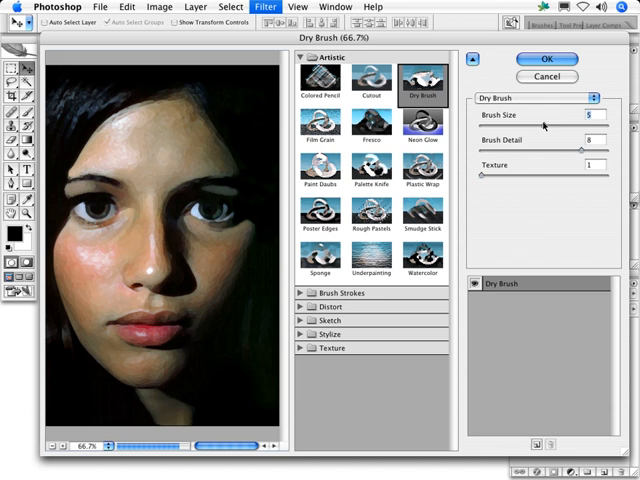
- Raise Dry Brush brush size from 5 to 6, keeping detail 8 and texture 1
{"action": "left_click_drag", "start_coordinate": [538, 125], "coordinate": [544, 125]}
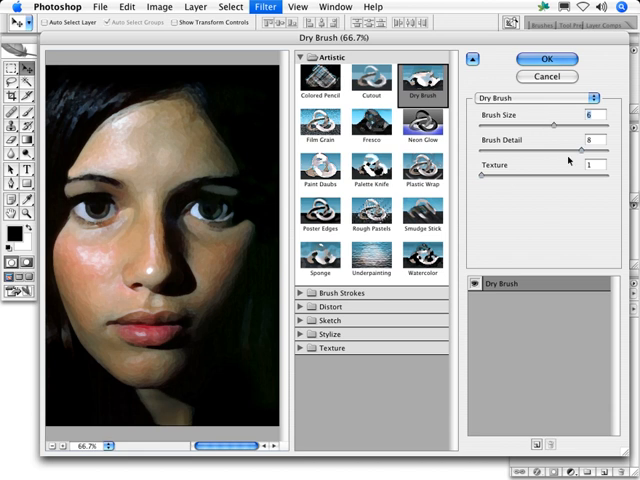
{"action": "mouse_move", "coordinate": [509, 195]}
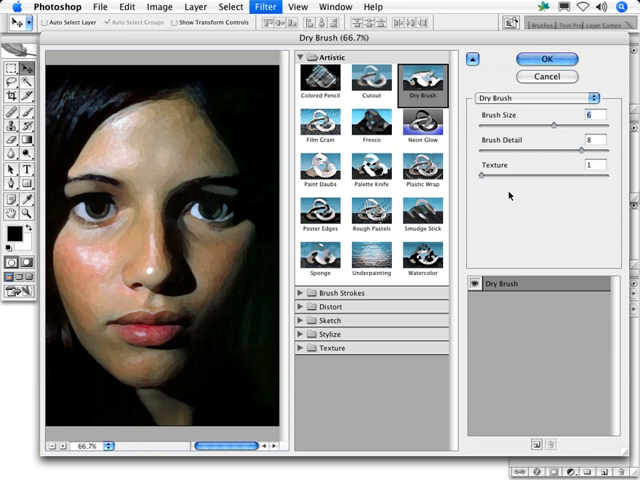
{"action": "mouse_move", "coordinate": [480, 181]}
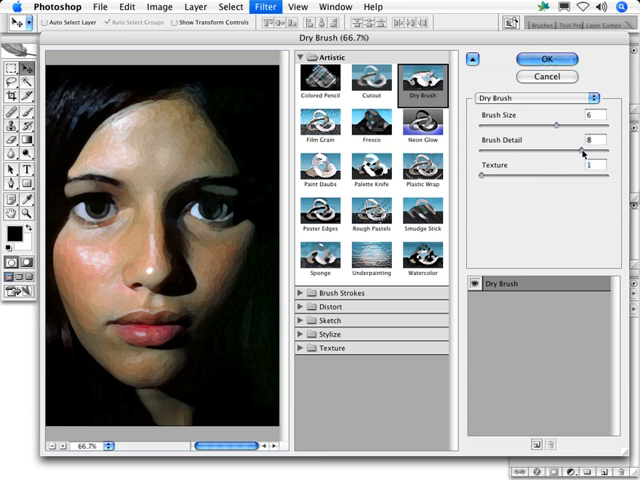
{"action": "left_click_drag", "start_coordinate": [560, 150], "coordinate": [490, 150]}
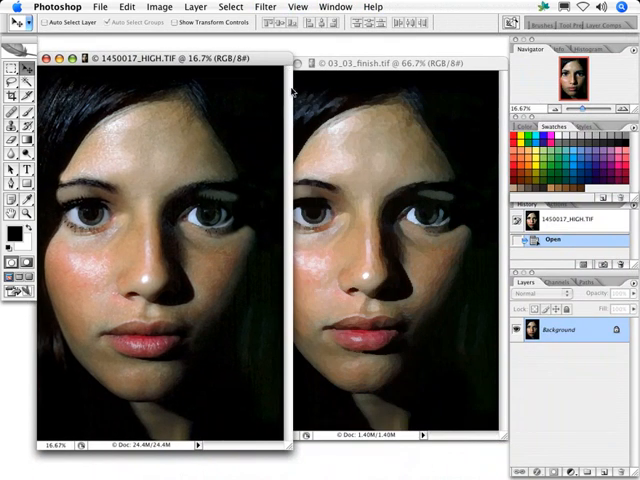
{"action": "mouse_move", "coordinate": [365, 167]}
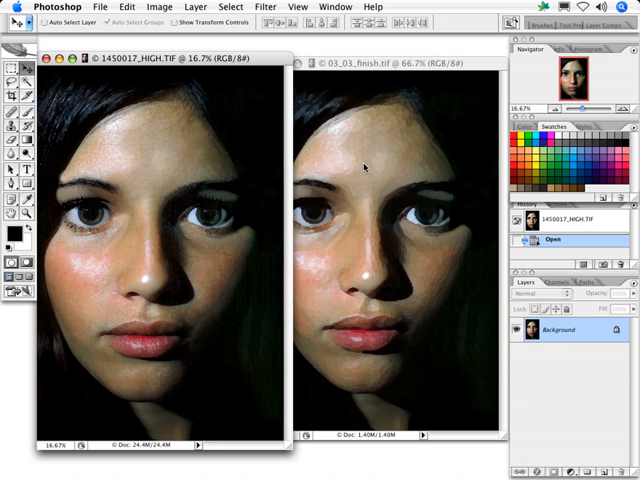